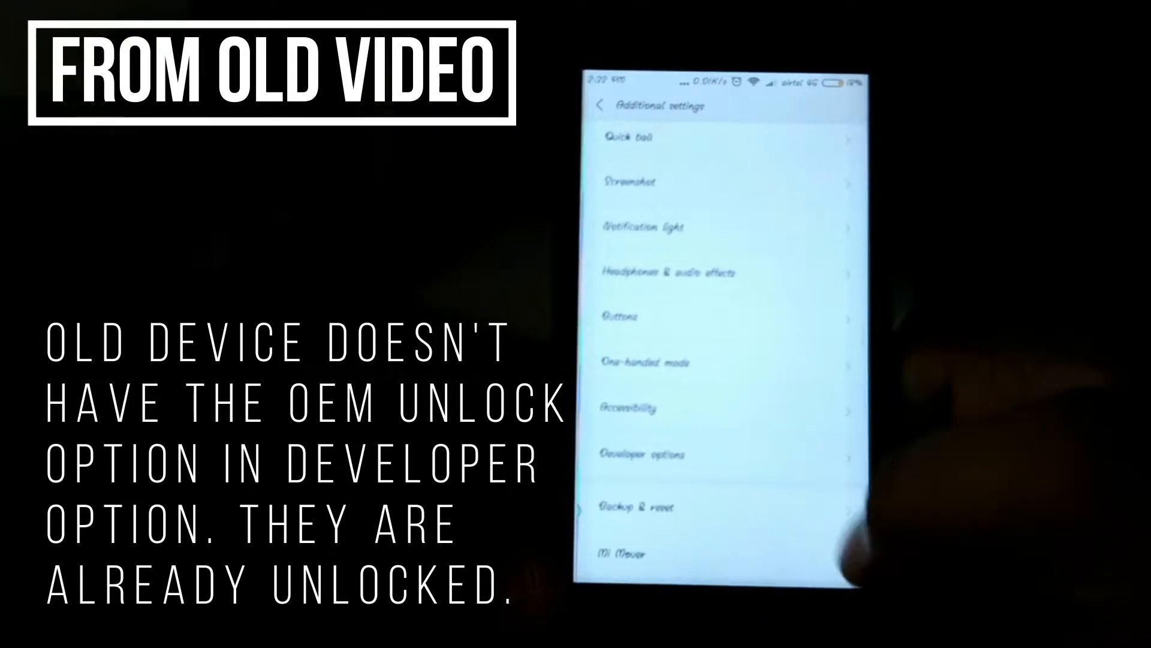
- Navigate into the extracted MiFlashUnlock folder in File Explorer
left_click(642, 454)
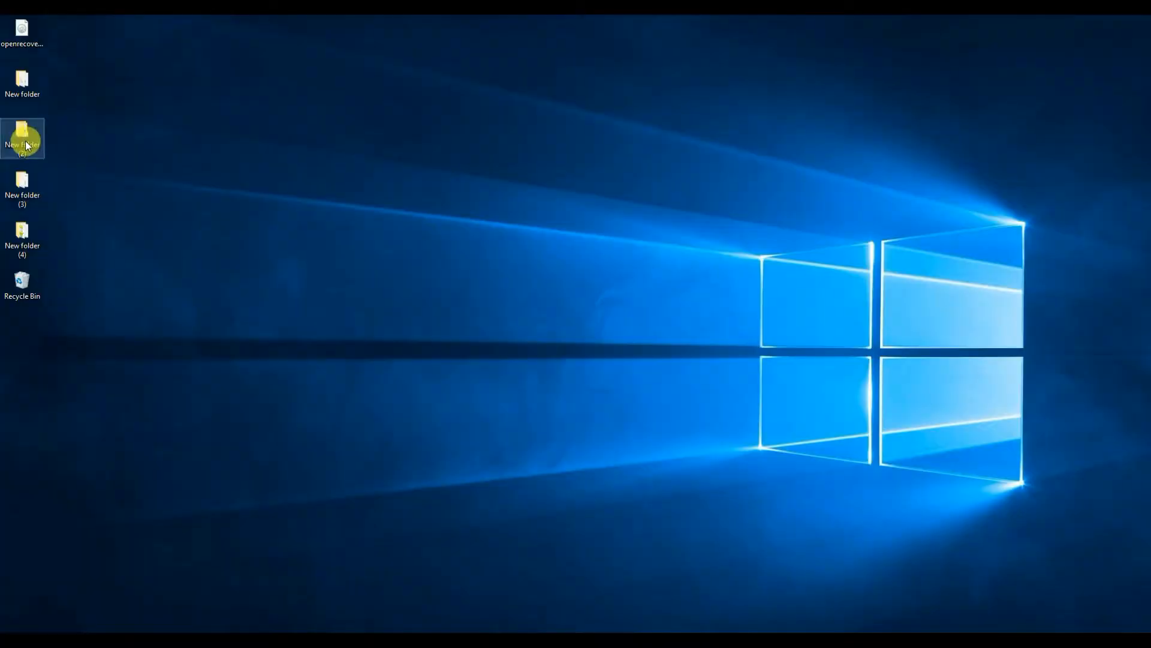
double_click(21, 139)
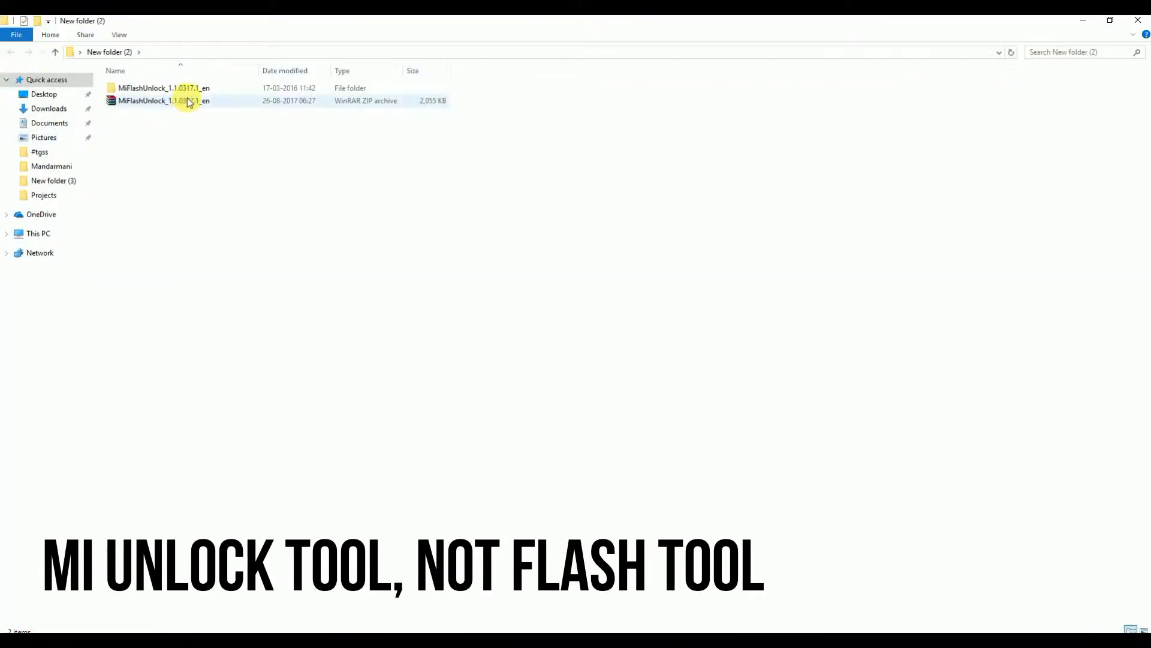
double_click(163, 87)
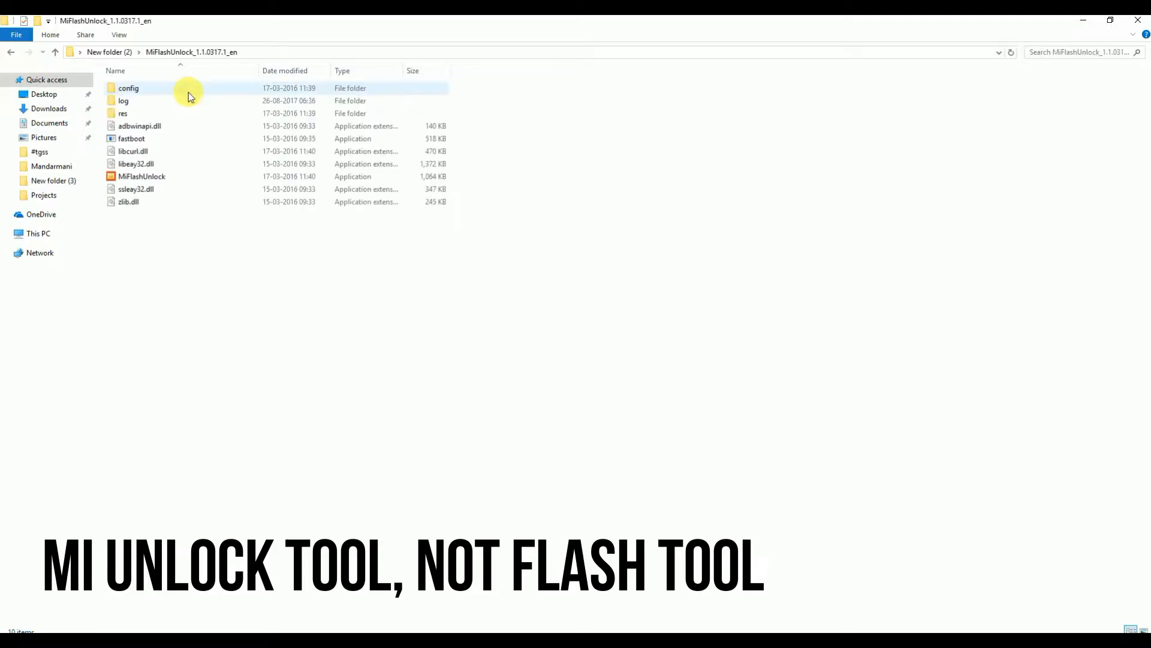
- Launch MiFlashUnlock.exe and agree to the unlocking disclaimer
left_click(142, 176)
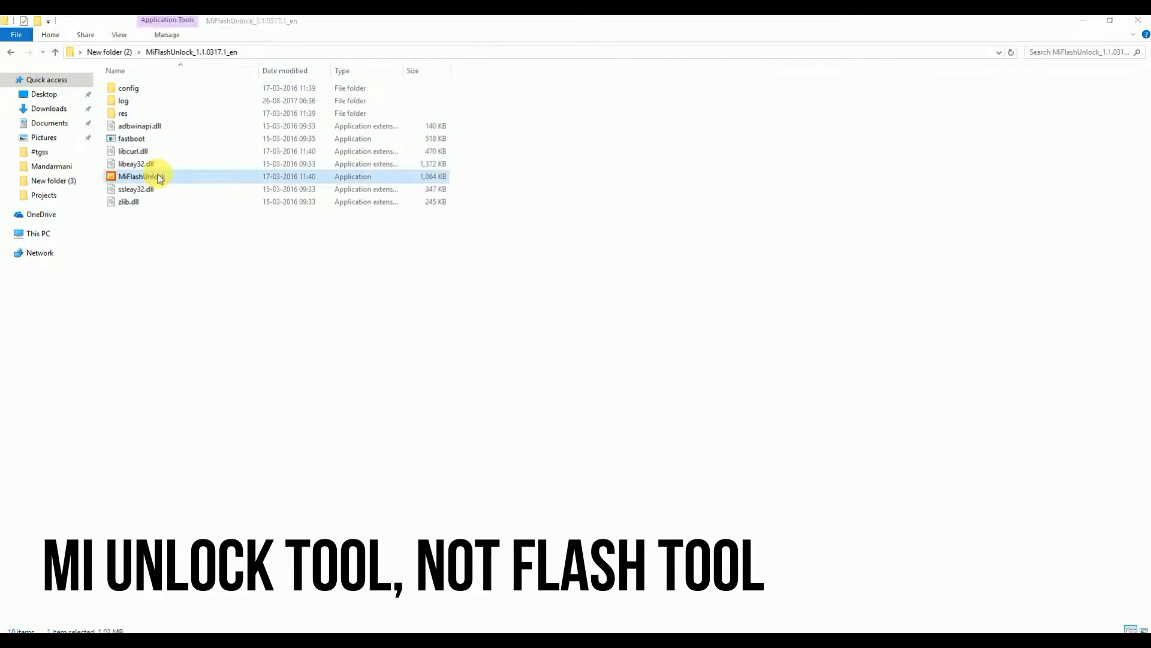
double_click(136, 176)
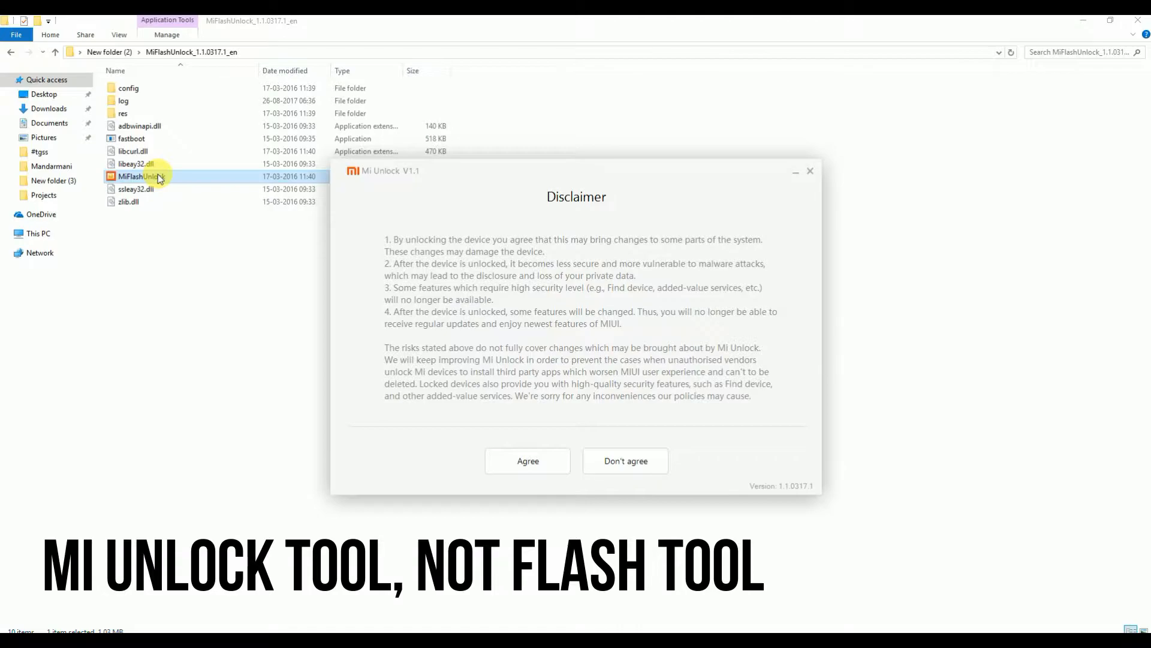
left_click(528, 461)
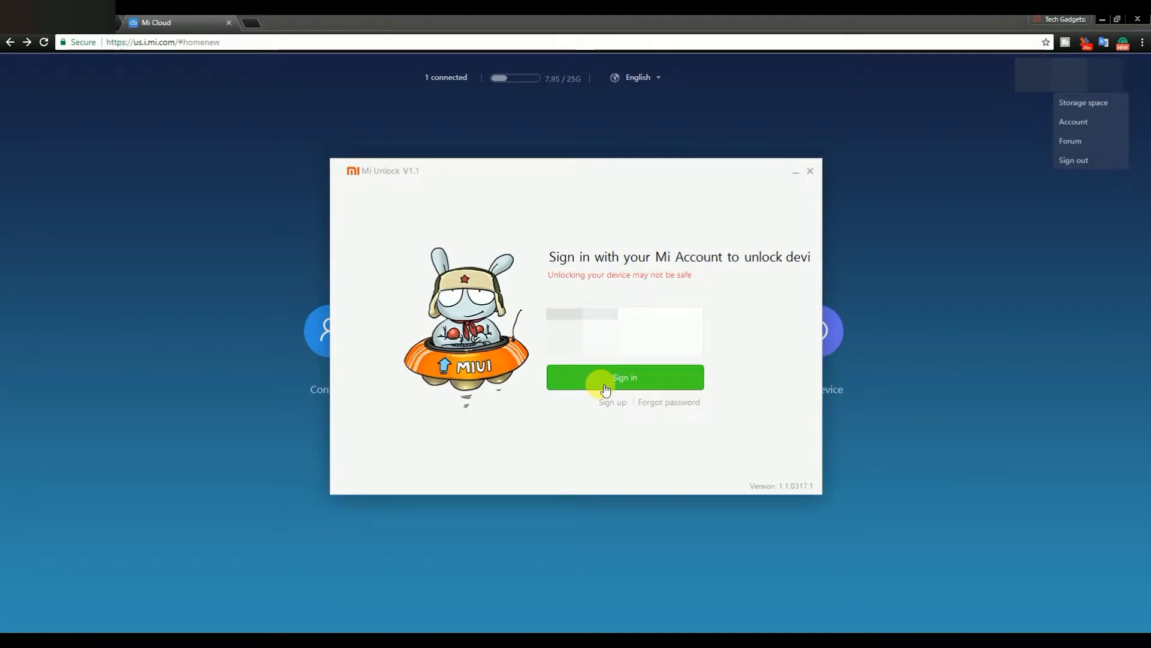
- Sign in with the Mi account and go to the unlock support page for the unsupported device
left_click(625, 377)
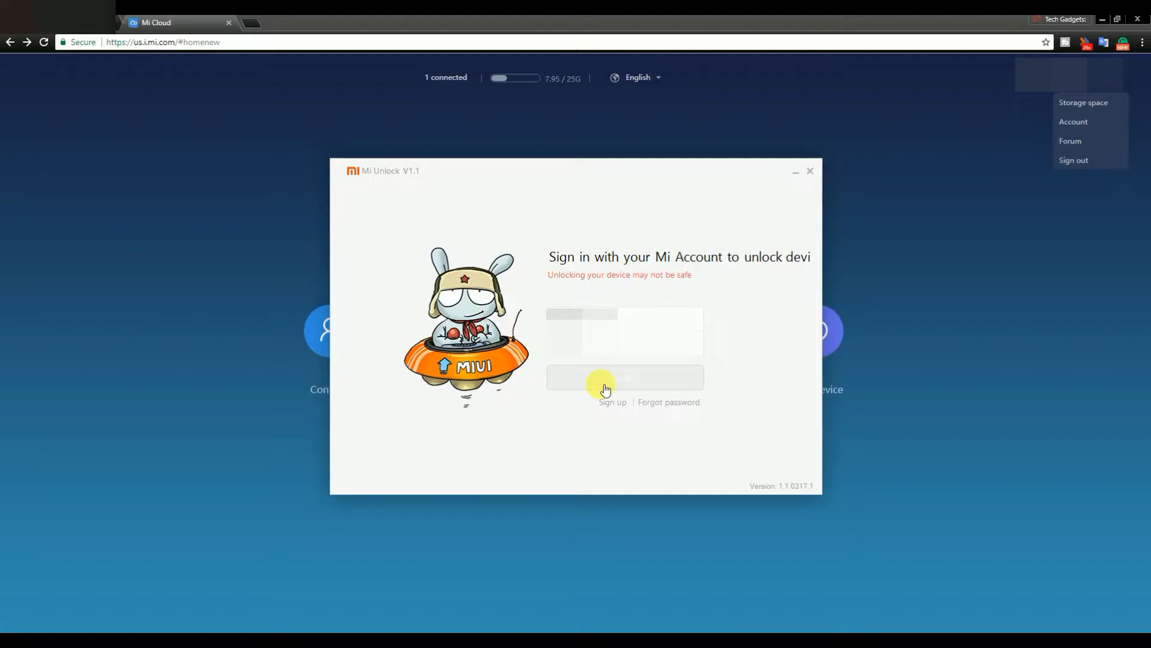
left_click(623, 378)
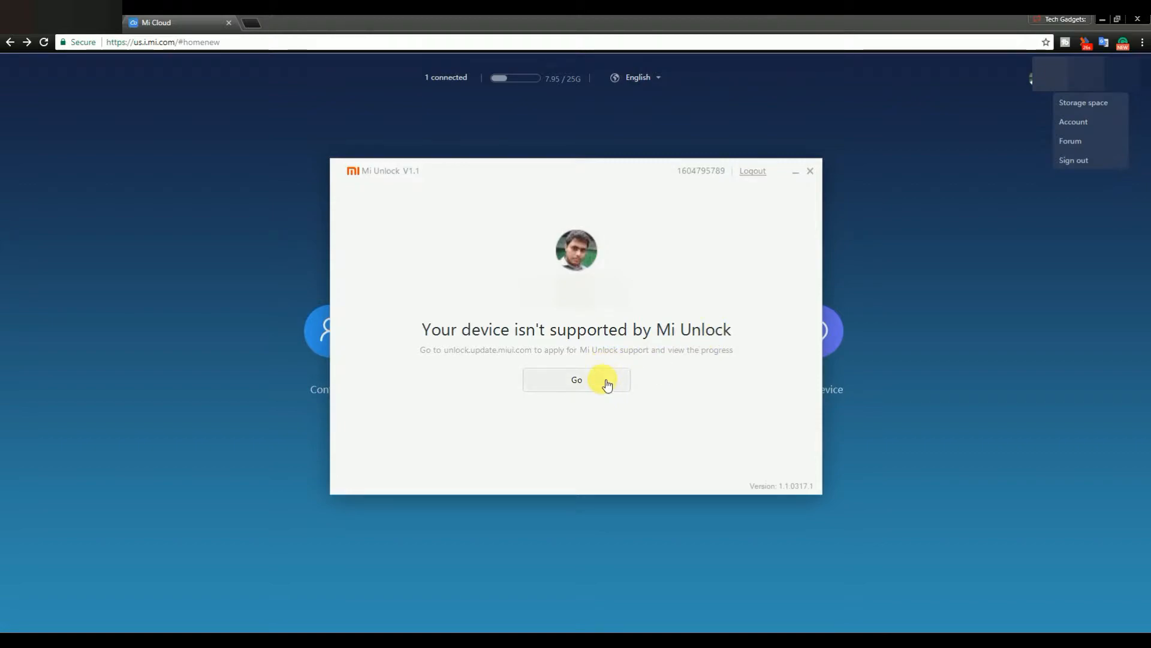
left_click(577, 380)
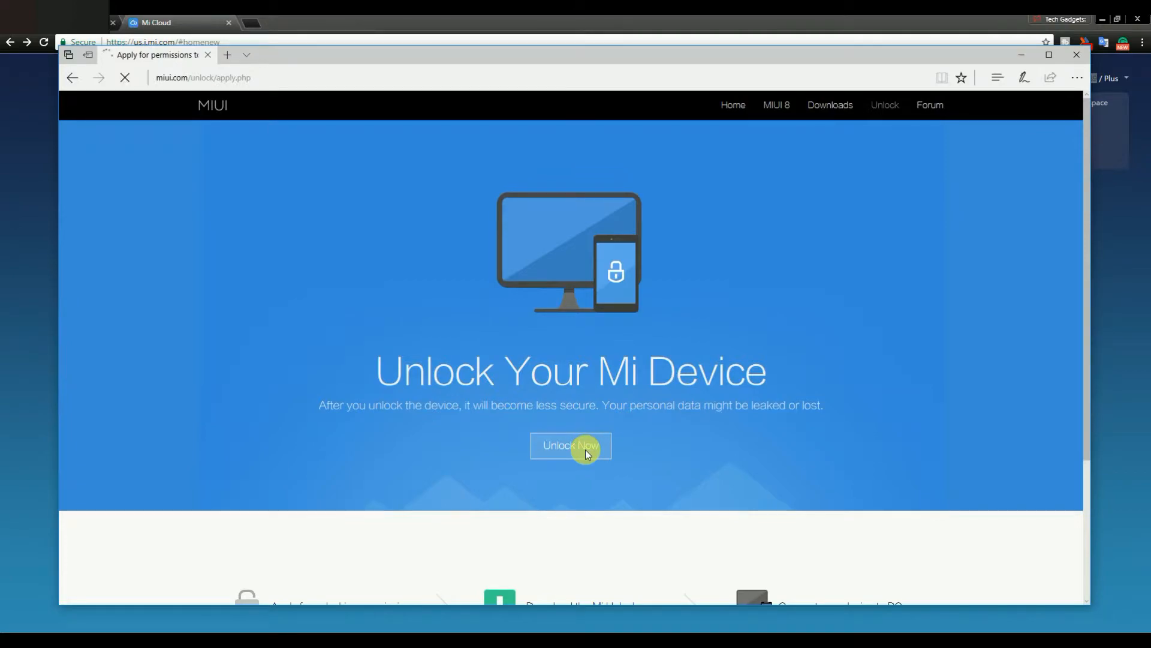
left_click(571, 445)
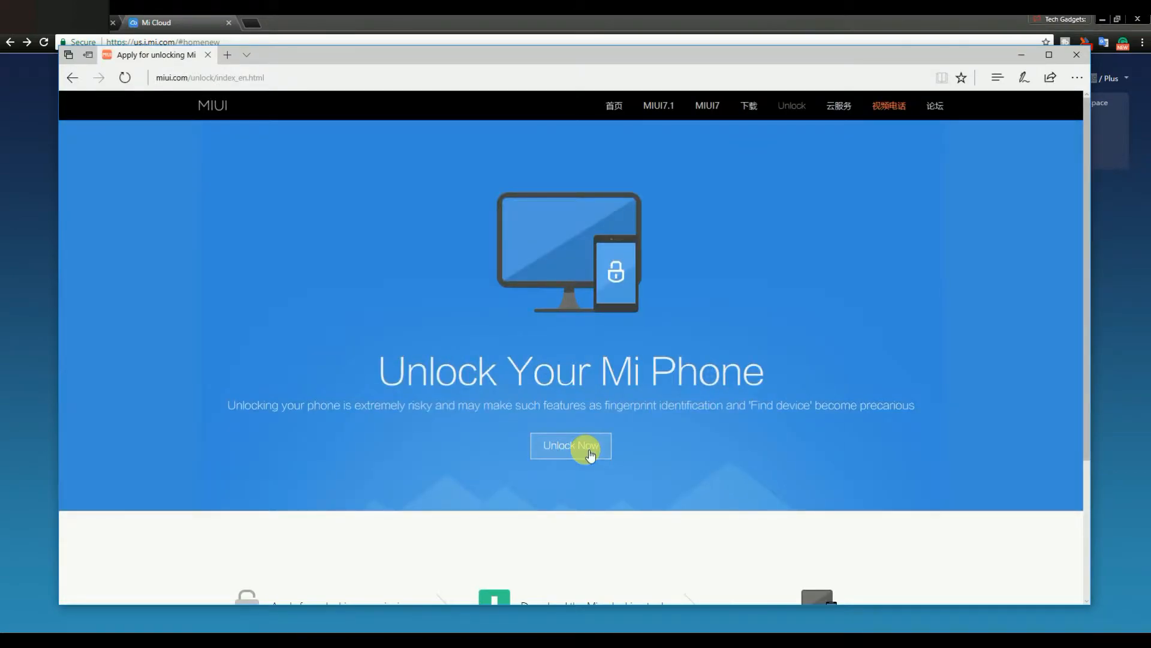
left_click(571, 446)
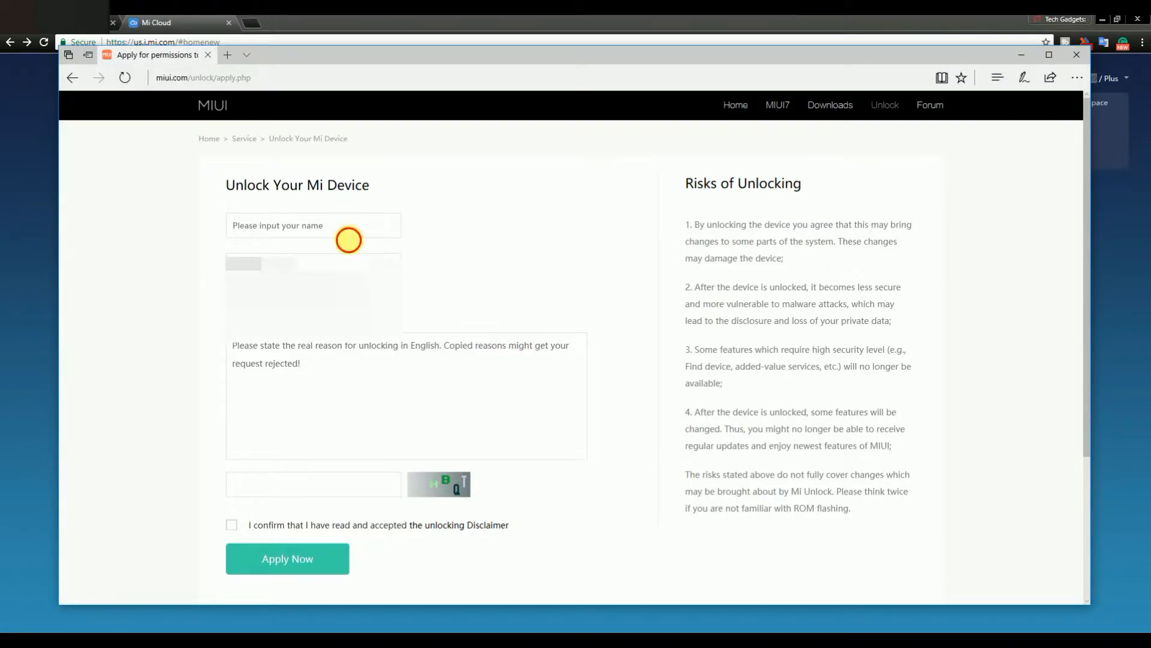
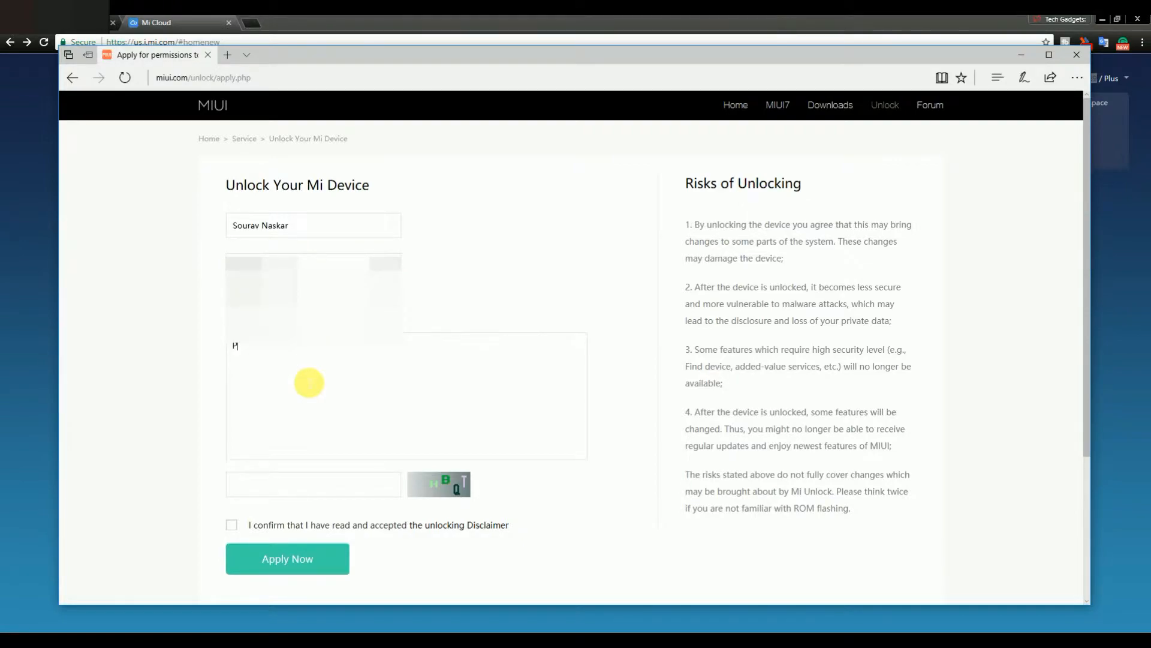
- Enter the reason 'Please Unlock my boot loader' and the captcha characters HBQT
type("lease")
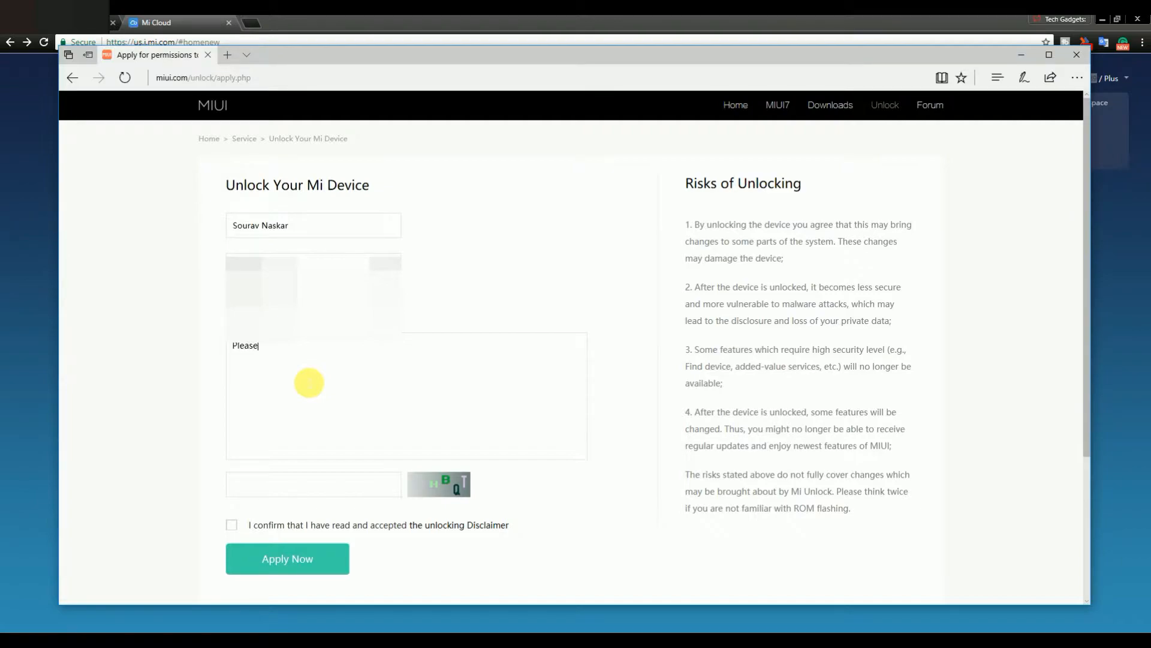
type("Unlock my boot loader")
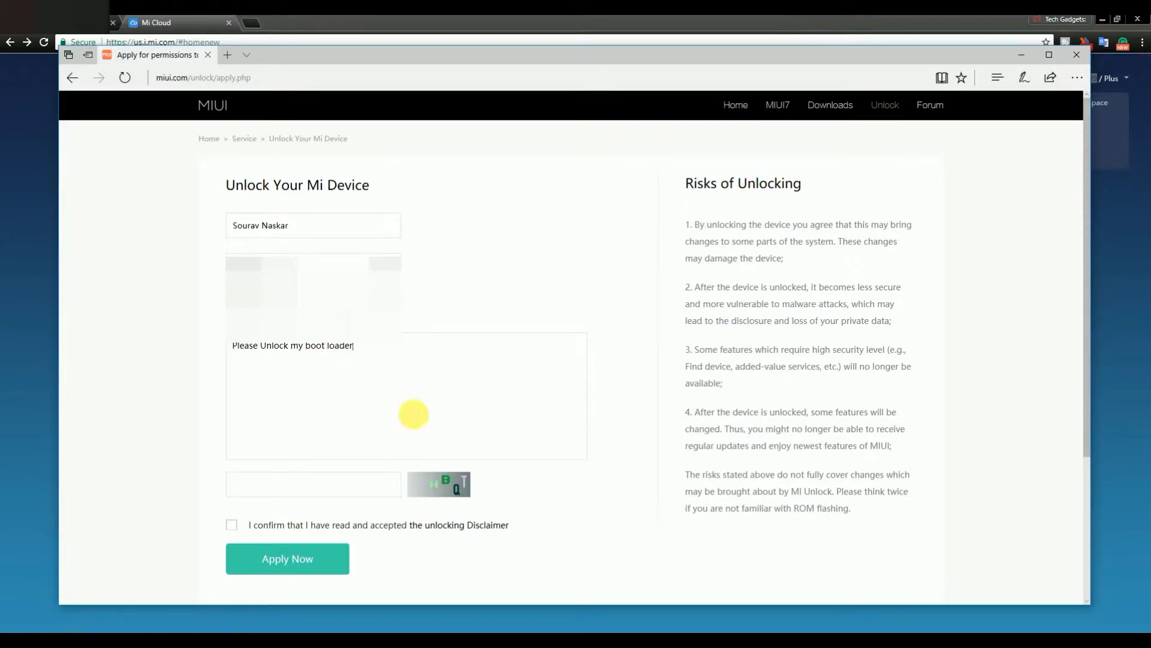
type("HB")
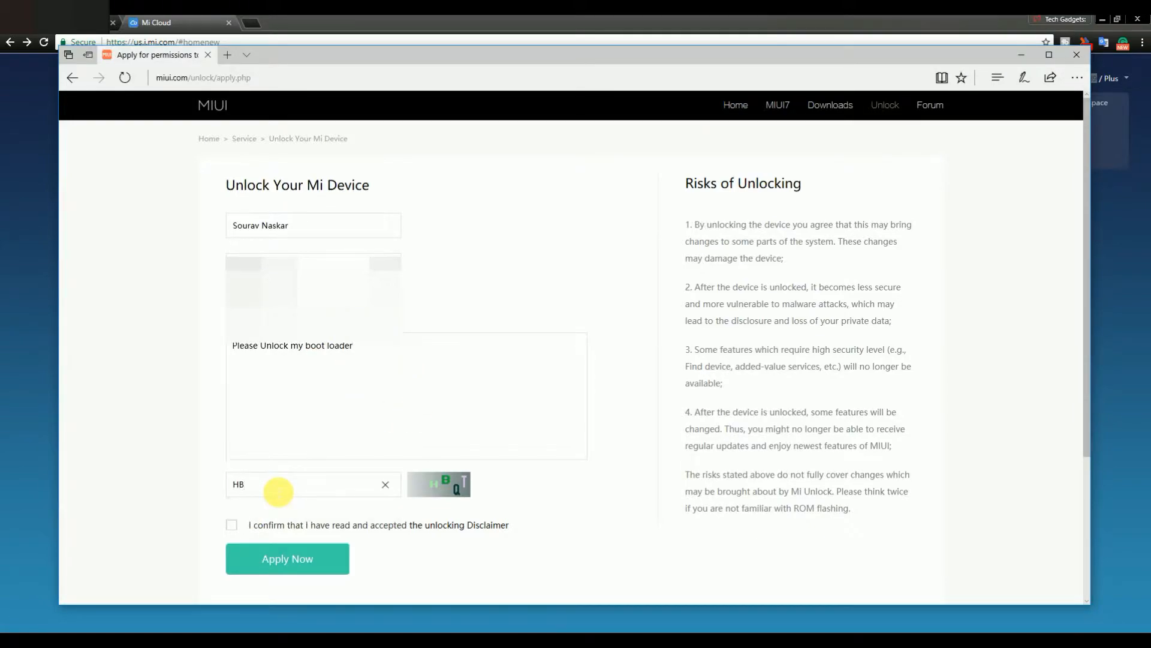
type("QT")
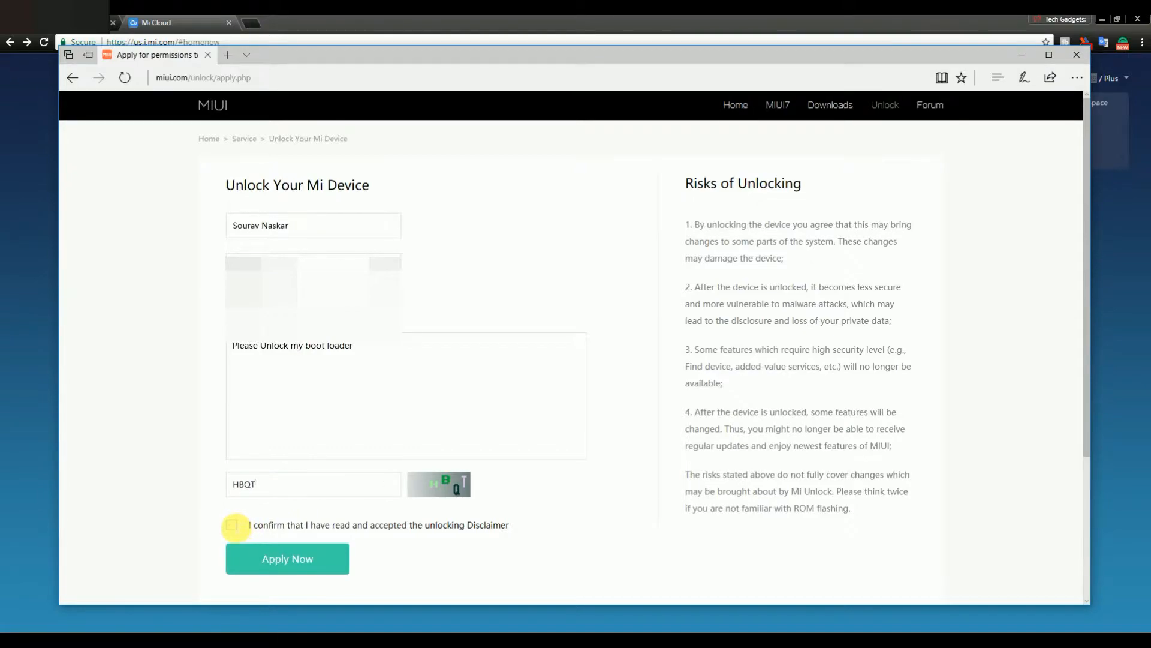
left_click(233, 525)
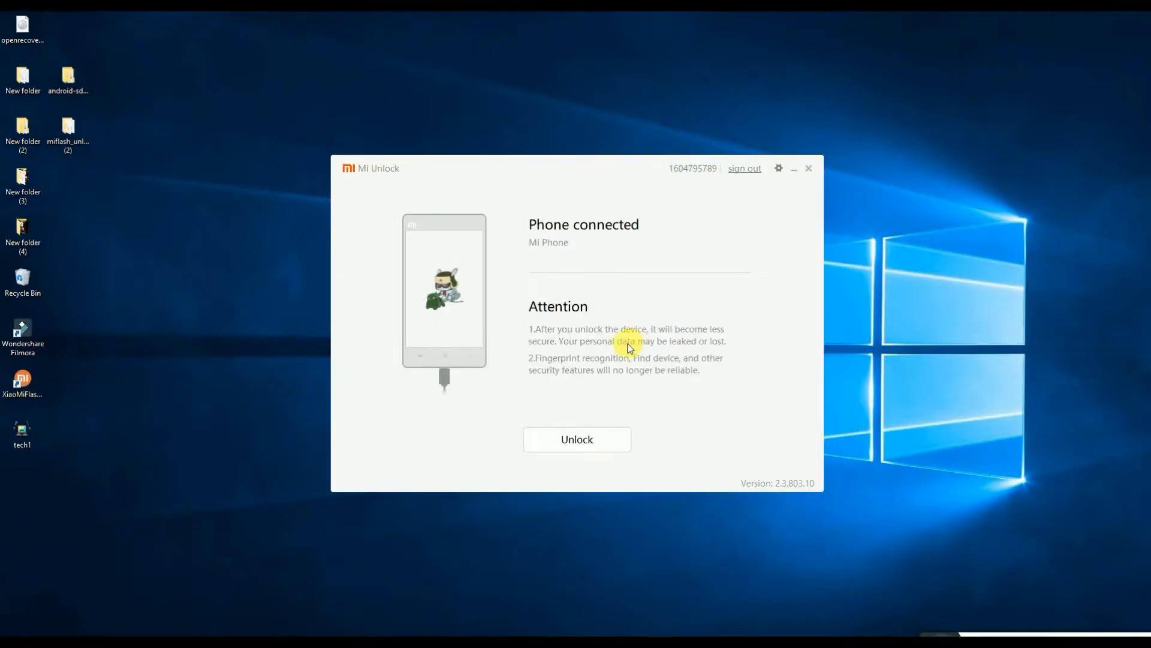
- Unlock the connected phone's bootloader, proceeding past the malware warning until success
left_click(577, 439)
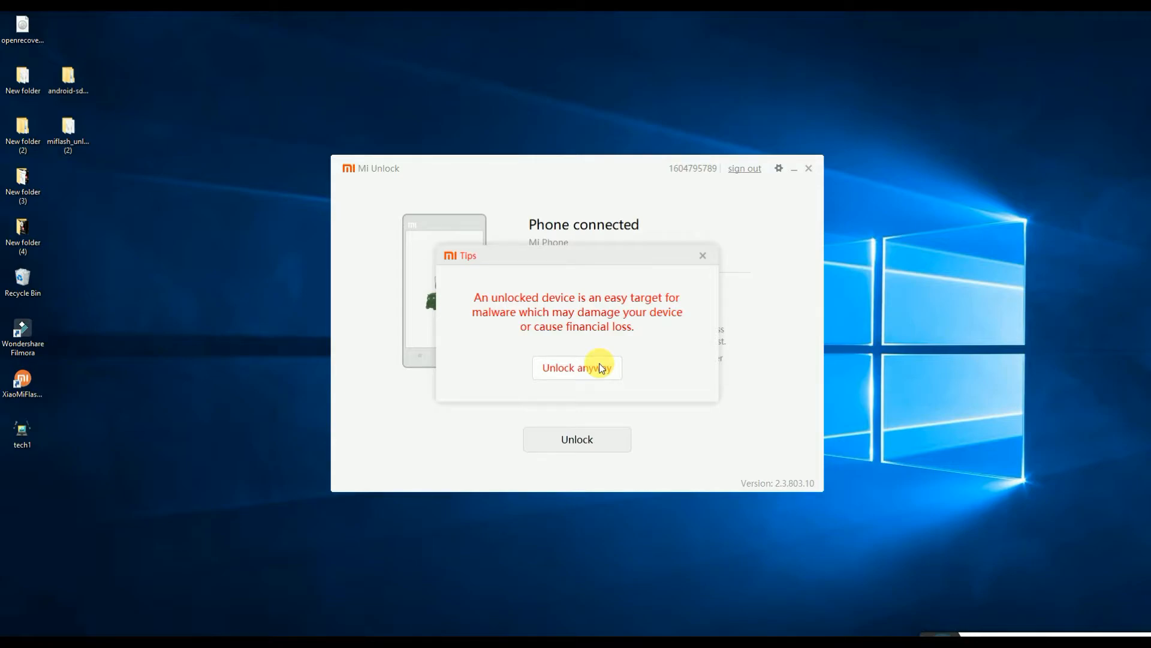
left_click(576, 367)
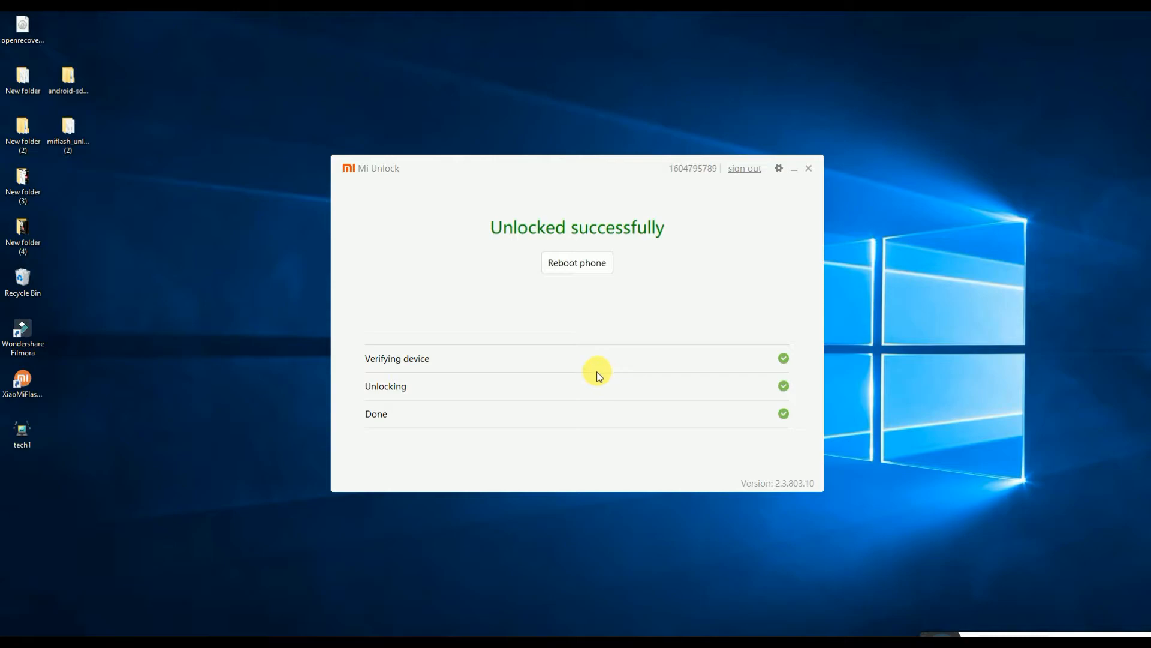
mouse_move(606, 269)
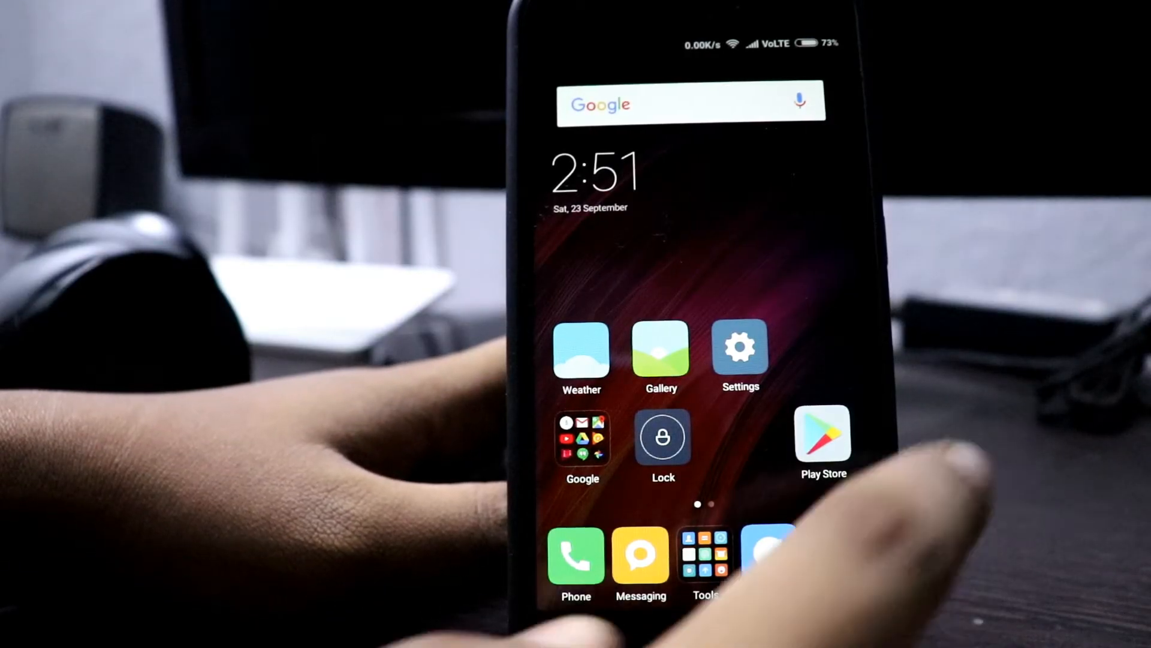
- Enable developer mode from About phone and reach Additional settings
left_click(740, 346)
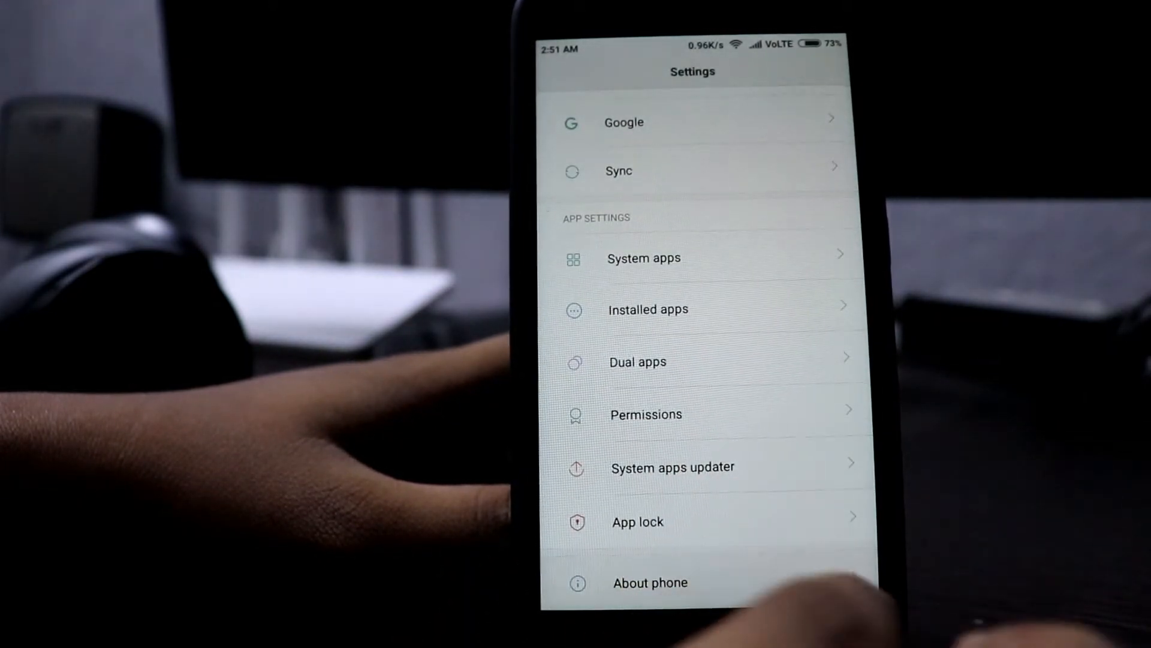
left_click(650, 583)
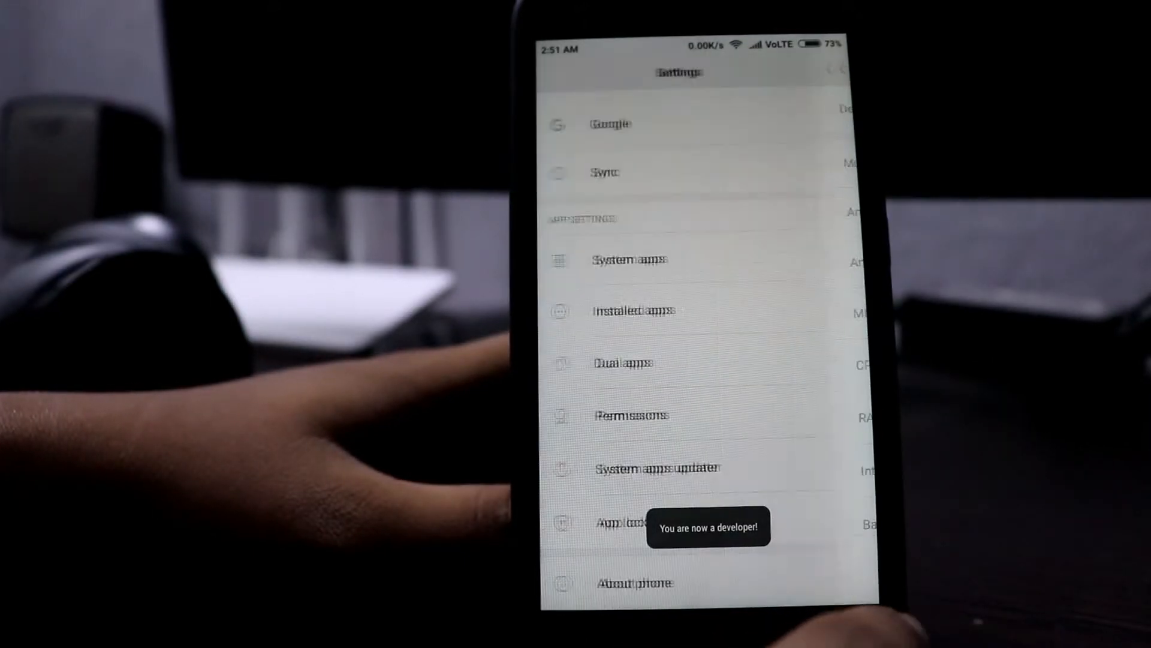
scroll("down", 3)
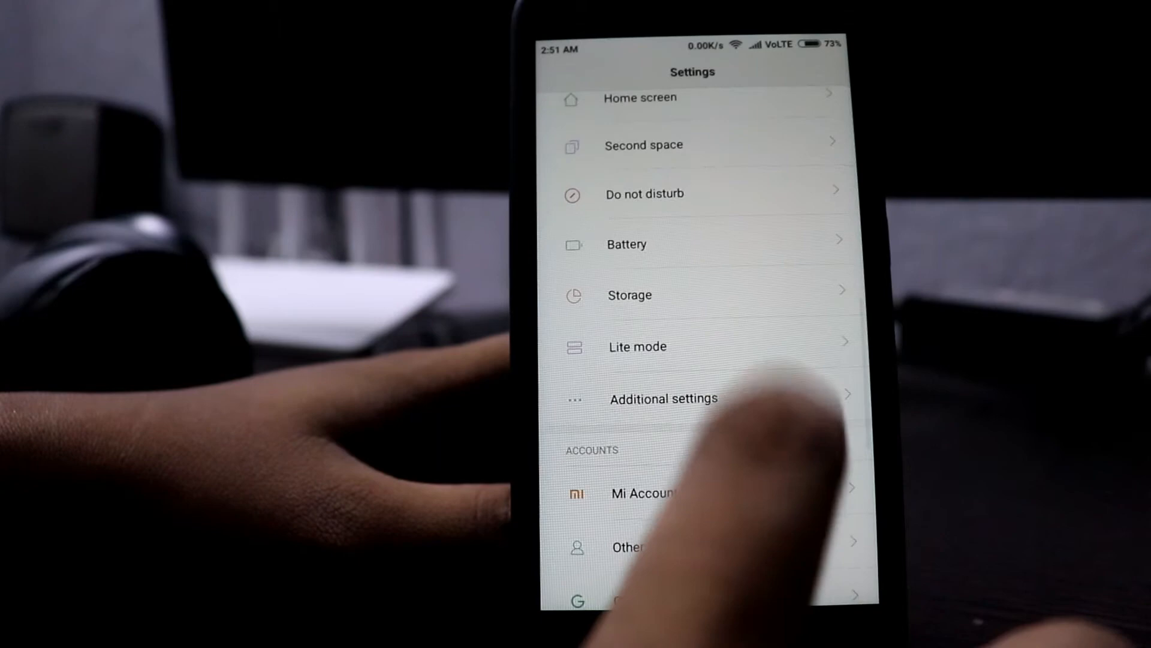
left_click(663, 399)
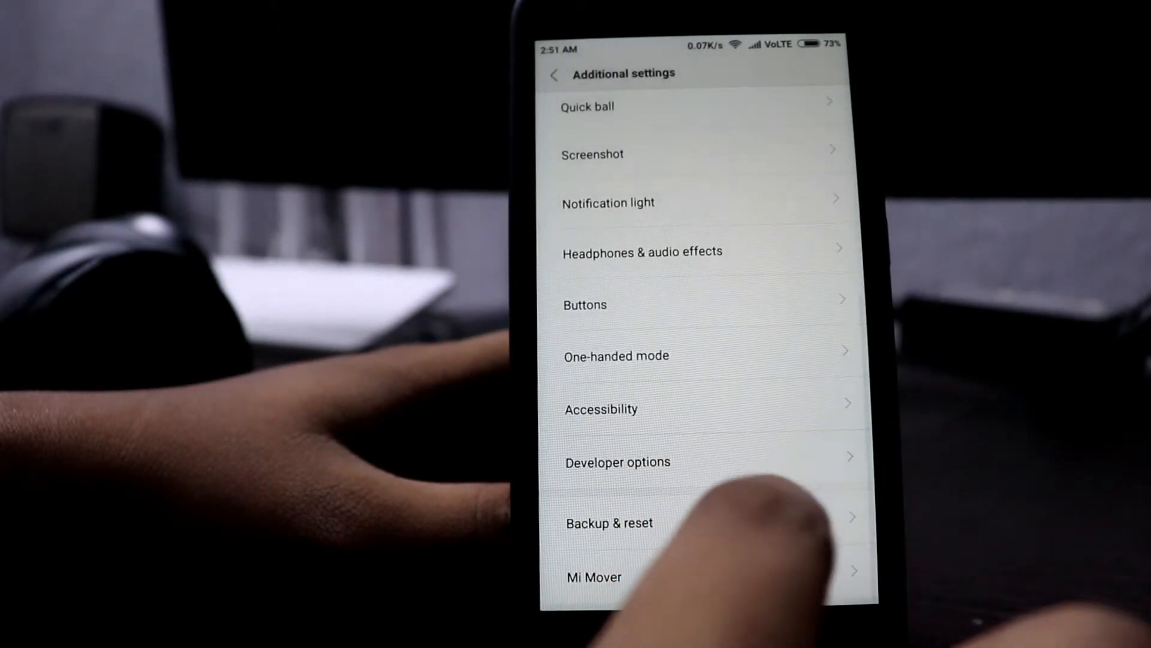
- In Developer options confirm OEM unlocking is on and Mi Unlock status is Unlocked
left_click(616, 461)
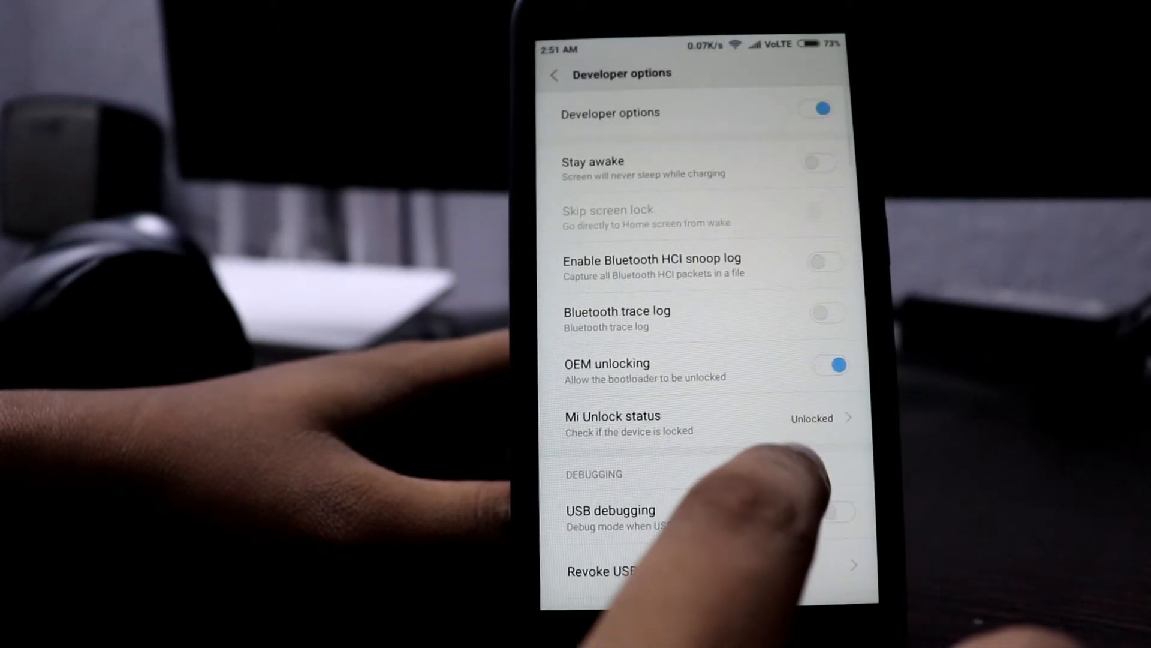
scroll("down", 3)
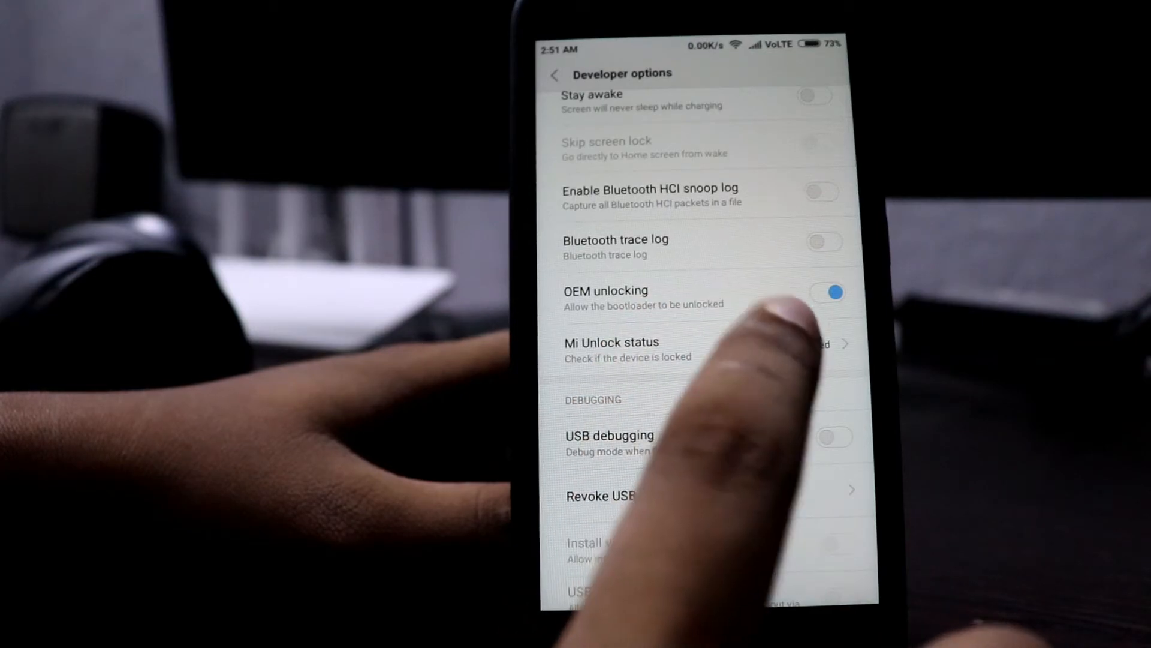
scroll("down", 3)
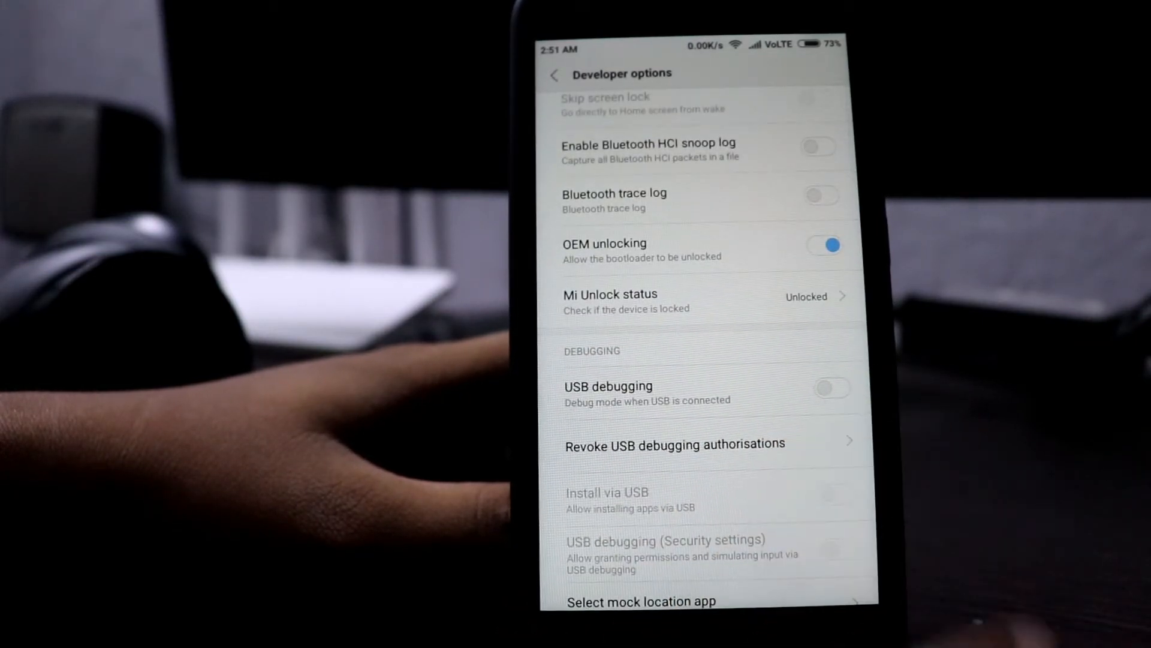
left_click(833, 388)
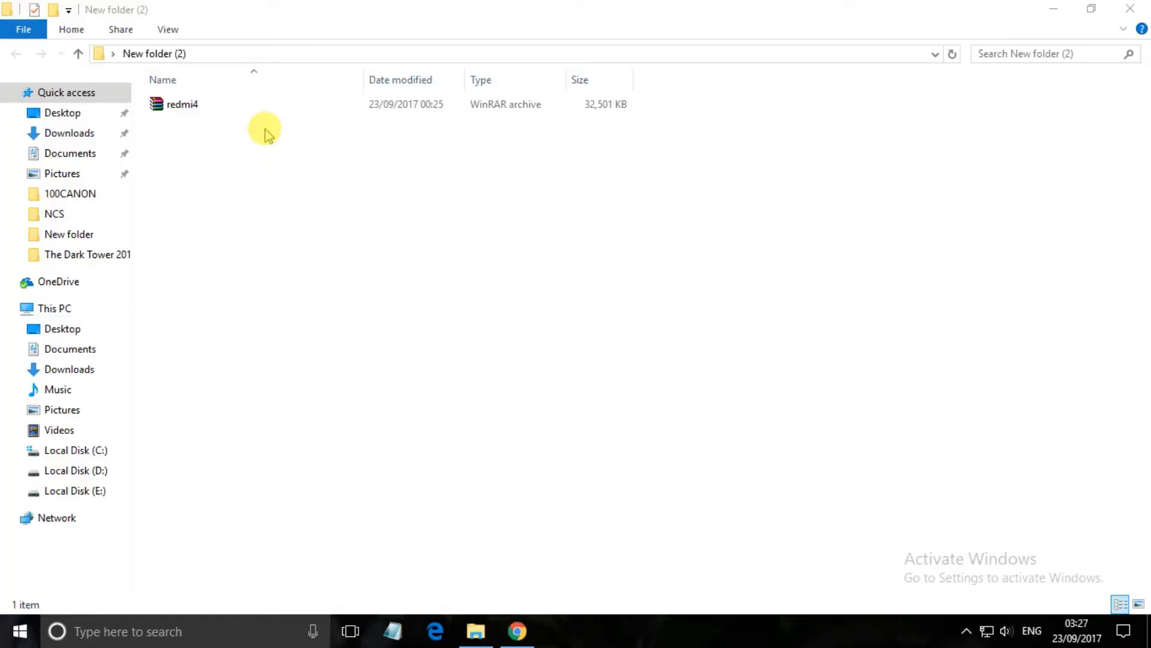
- Extract the redmi4 archive here and enter the extracted redmi4 folder
left_click(181, 103)
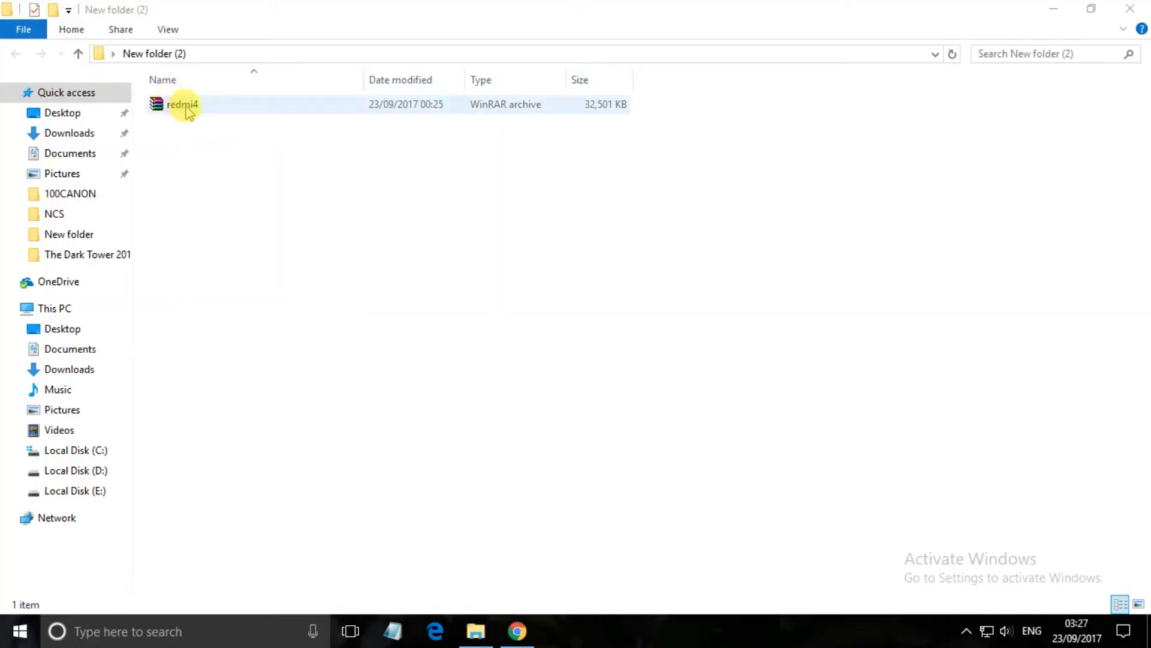
right_click(182, 104)
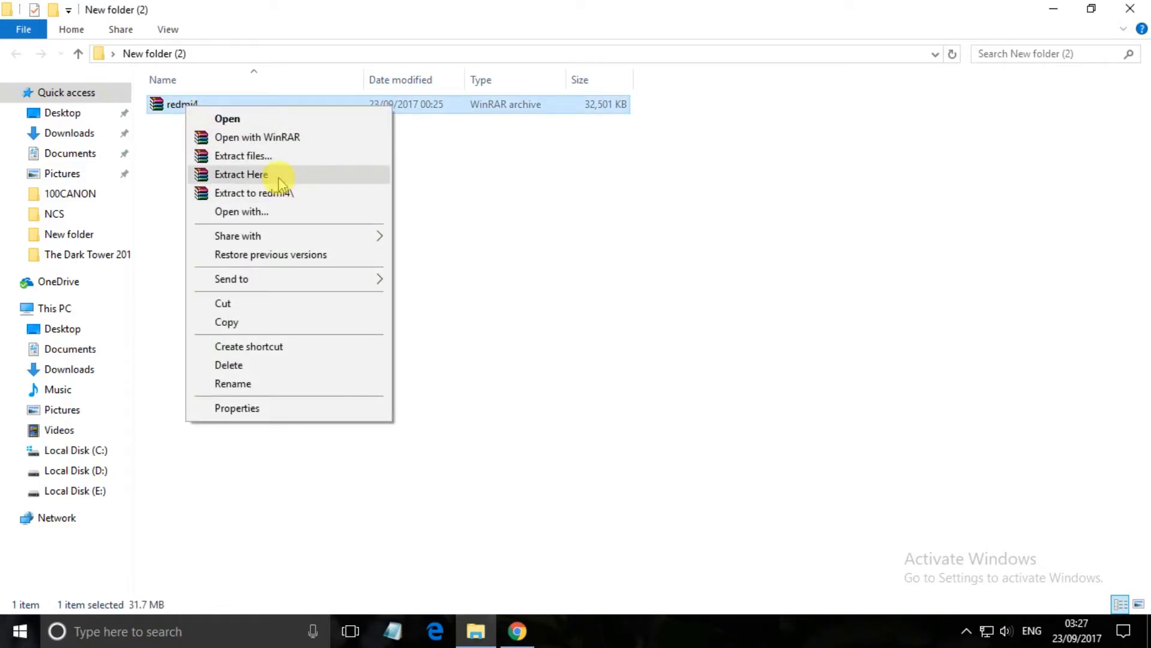
left_click(241, 174)
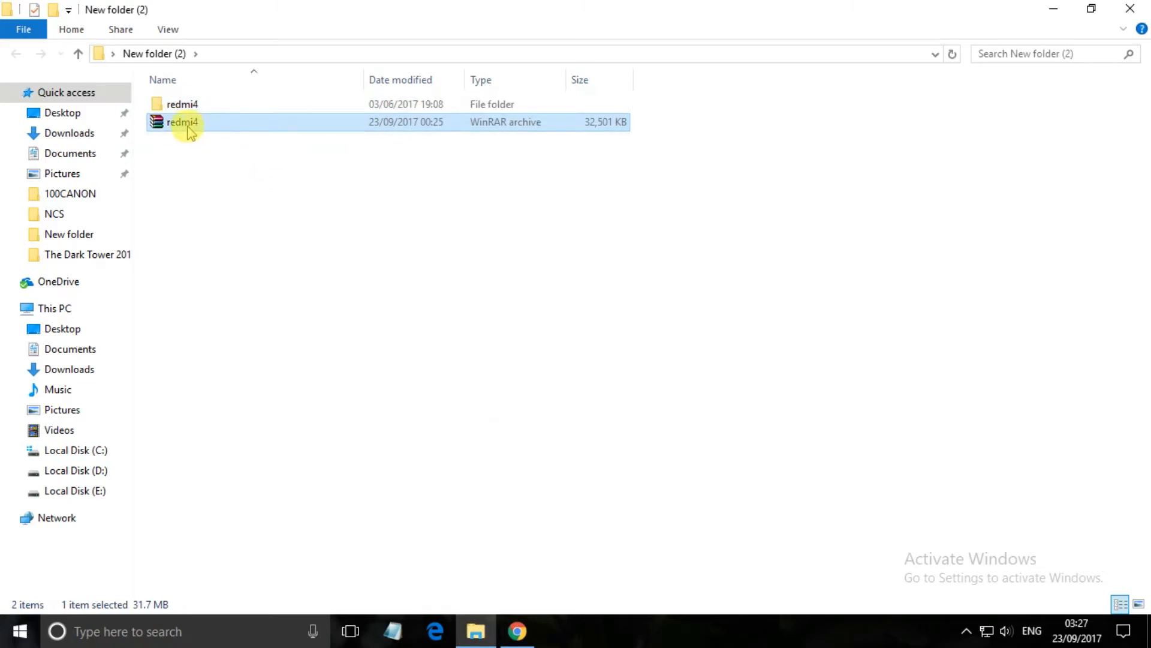
double_click(182, 103)
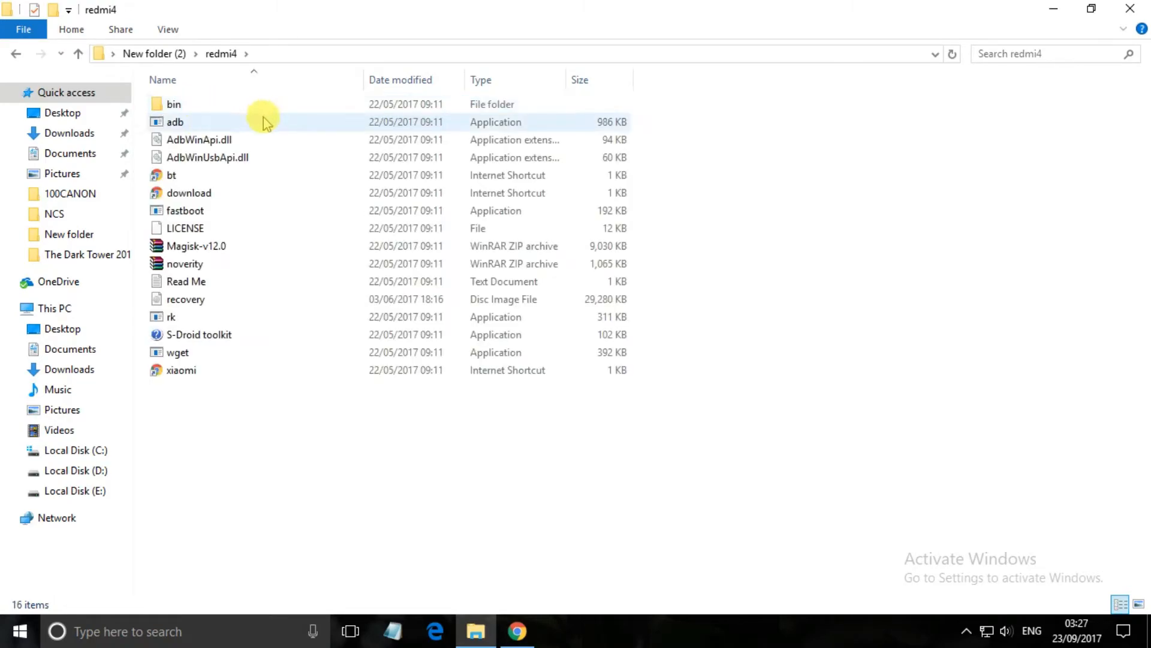
- Run S-Droid toolkit as administrator
left_click(199, 334)
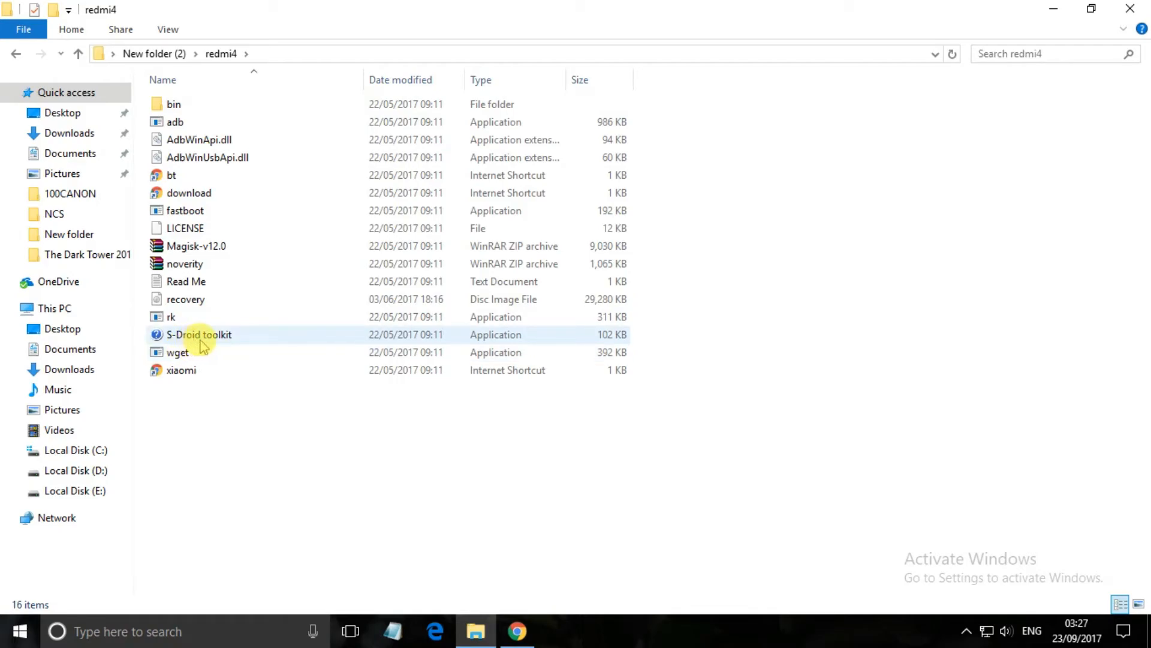
right_click(199, 335)
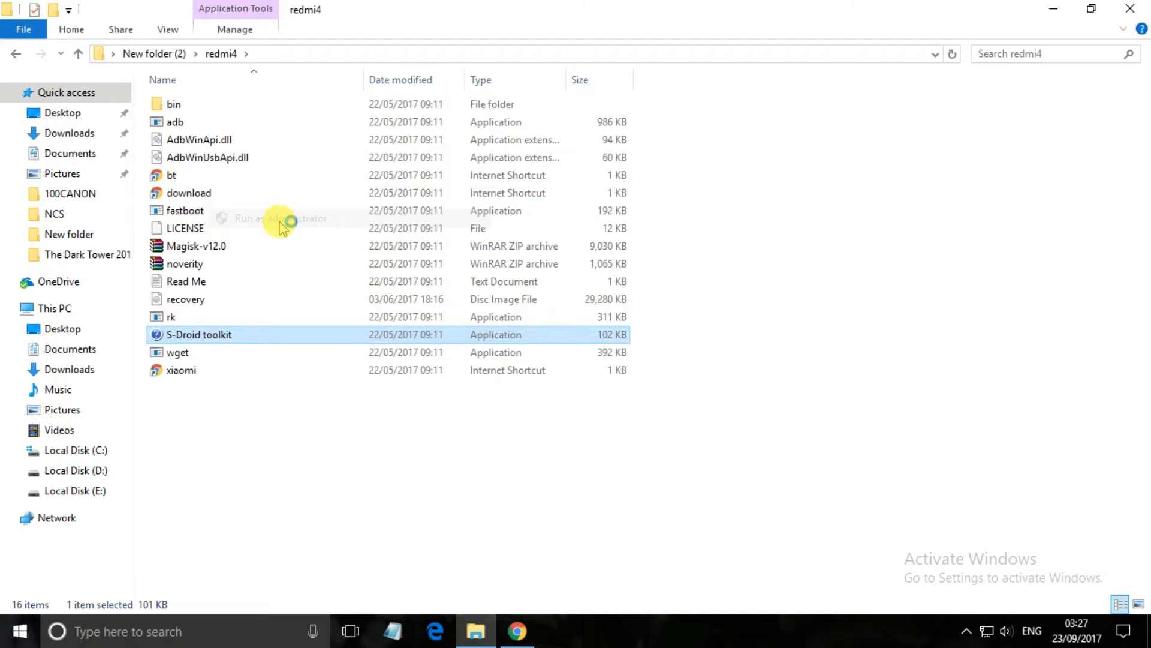
double_click(199, 335)
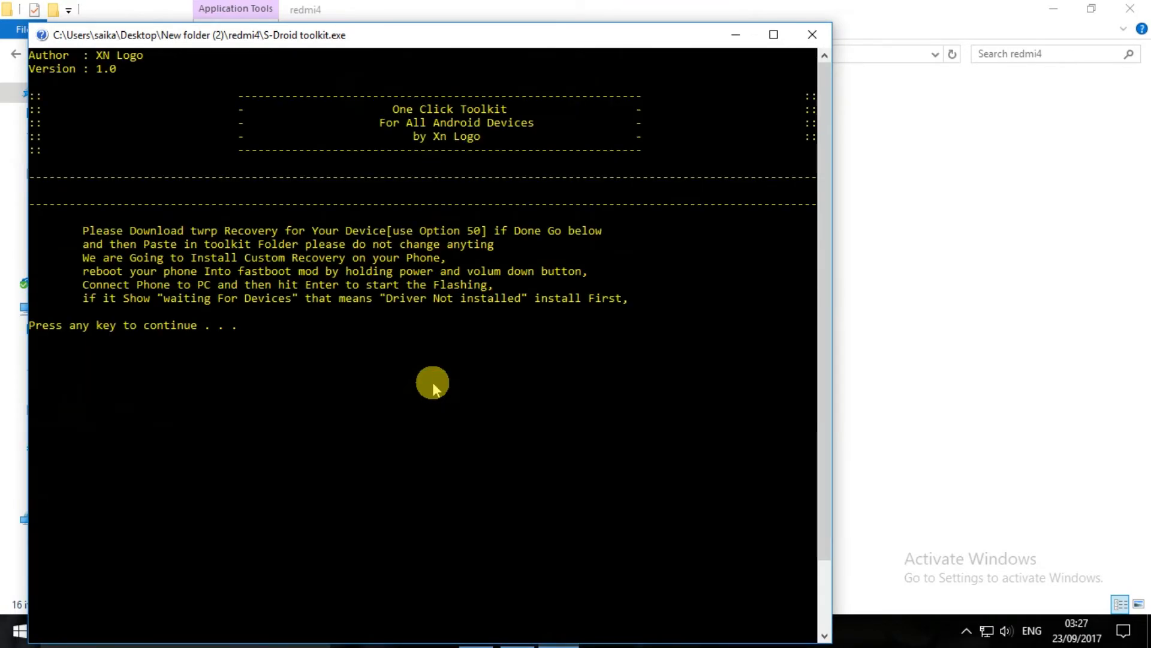
- Continue past the toolkit's custom recovery install instructions
key("enter")
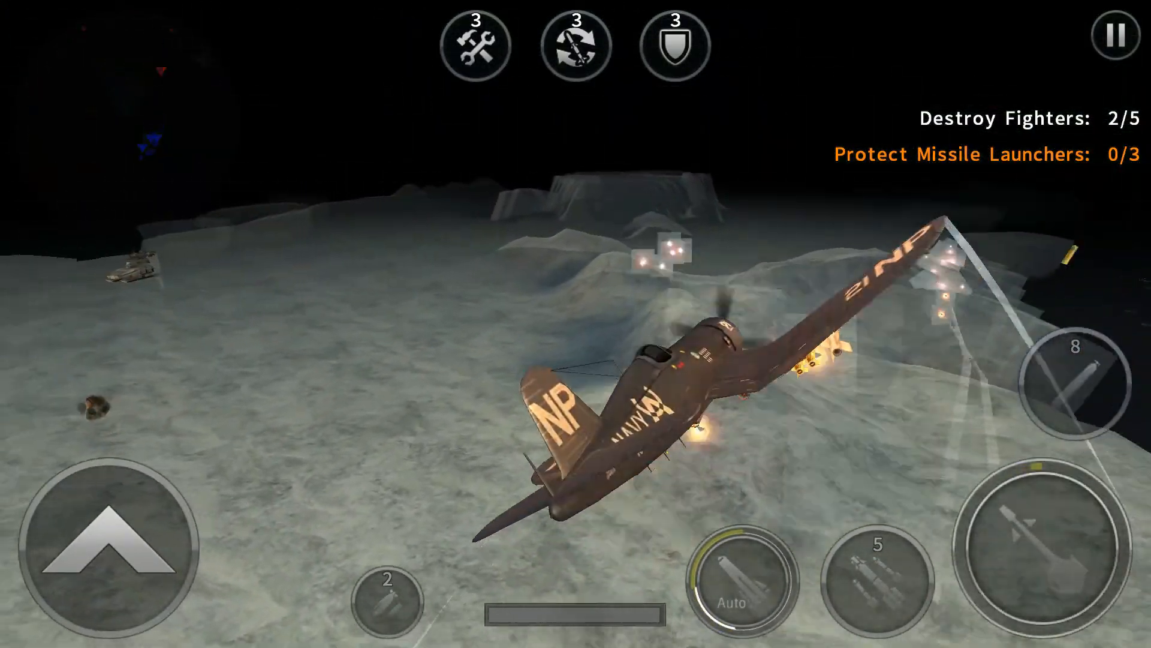
left_click(1074, 530)
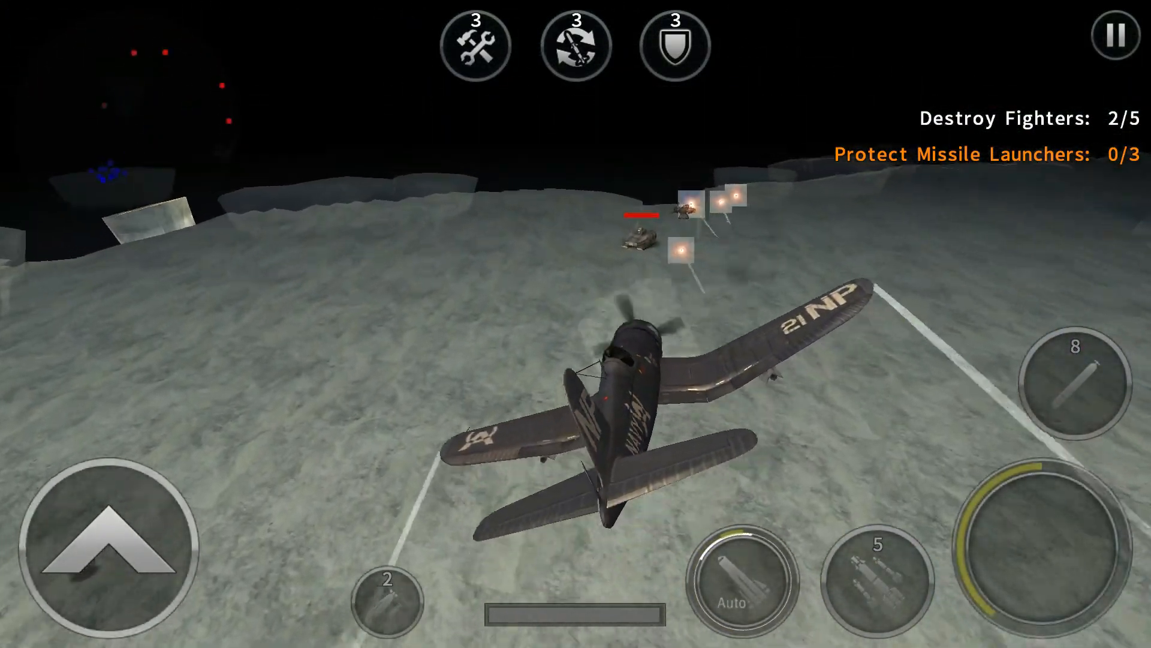